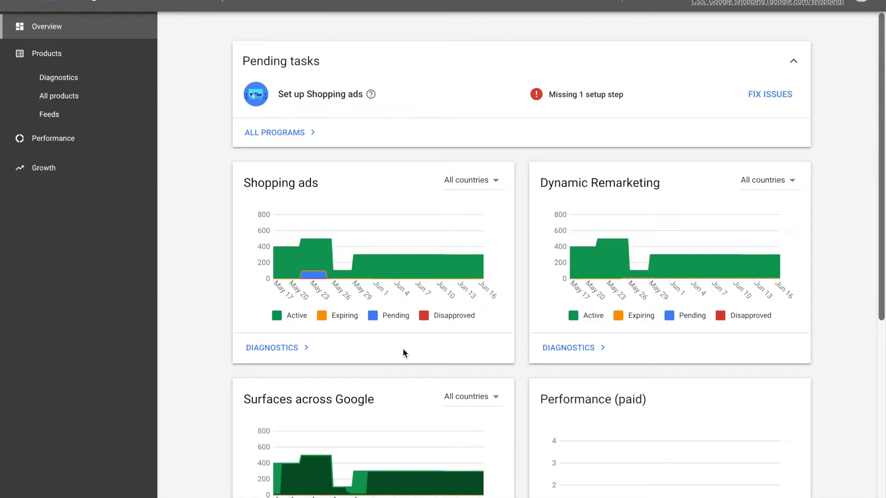
mouse_move(390, 388)
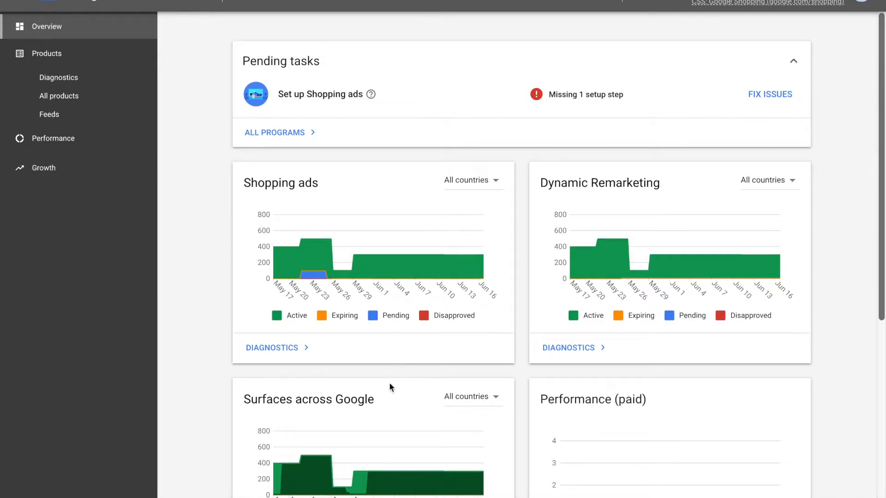
mouse_move(187, 322)
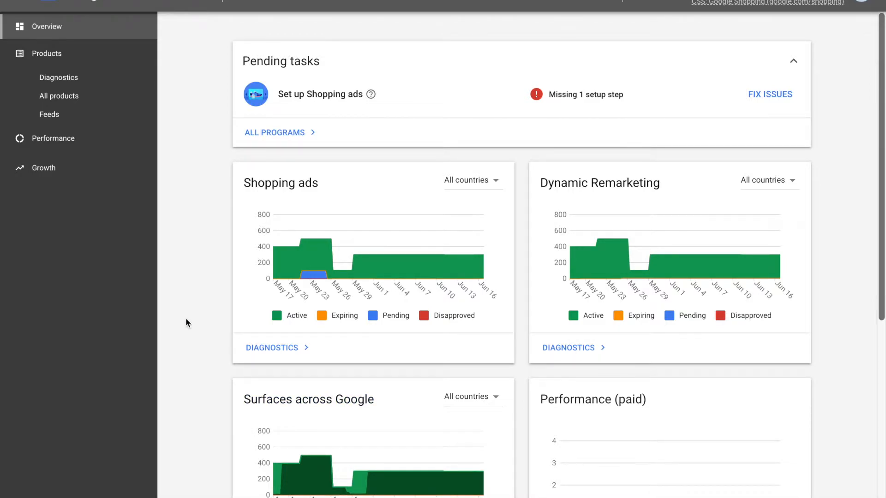
Go from the account overview to the Primary feeds list under Products
left_click(49, 114)
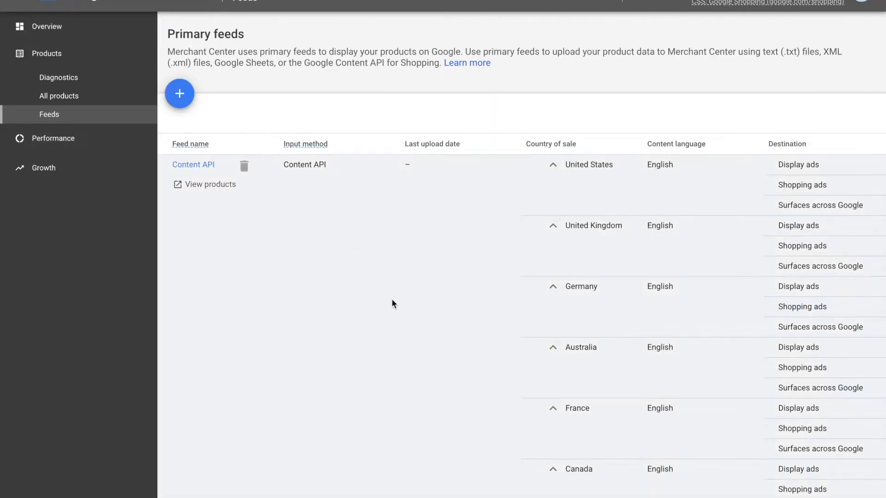
mouse_move(385, 249)
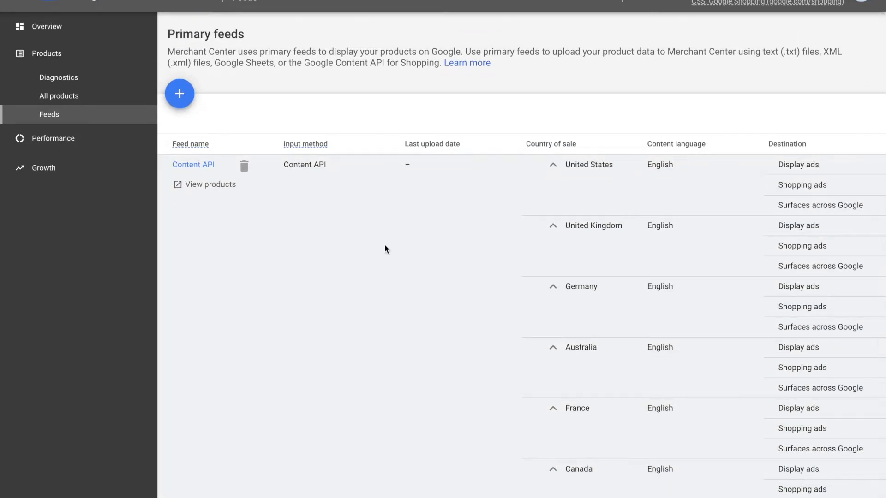
mouse_move(185, 171)
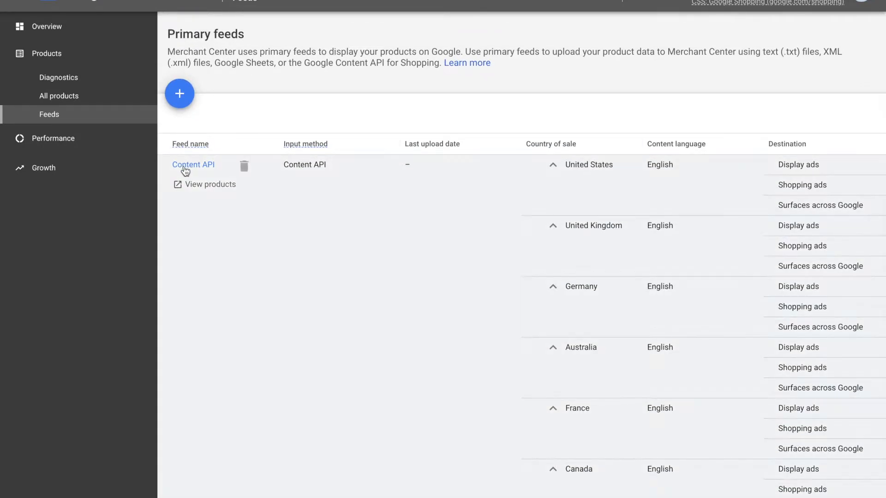
Open the Content API feed and show its Feed rules for United States, English
left_click(193, 164)
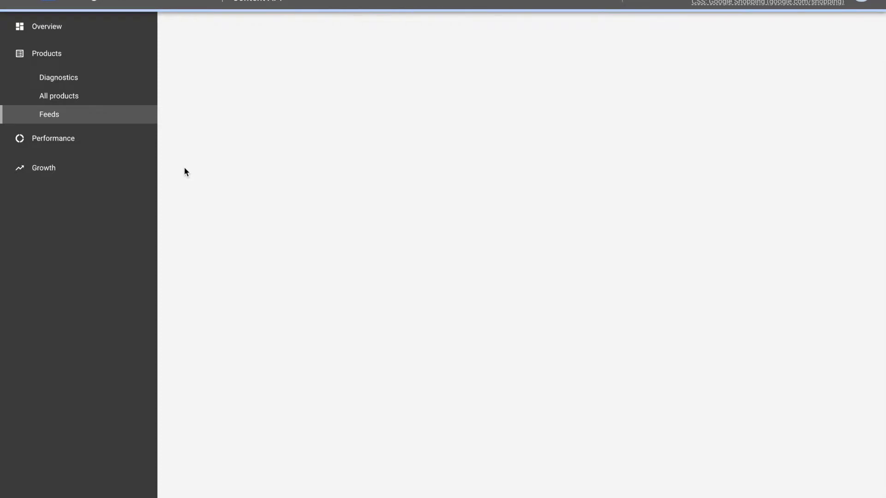
left_click(49, 114)
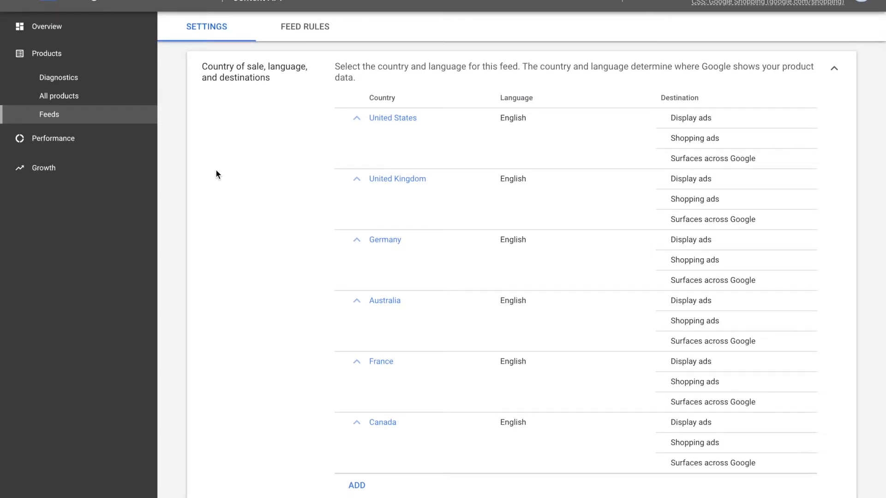
left_click(304, 27)
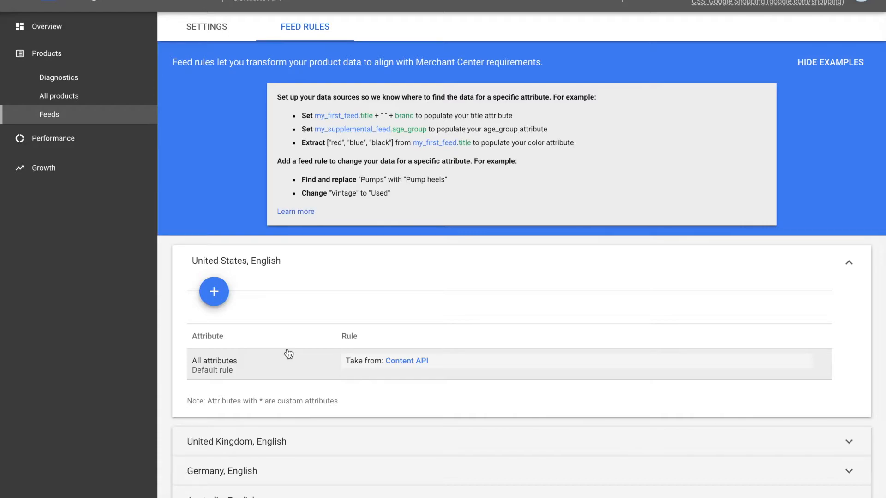
mouse_move(284, 348)
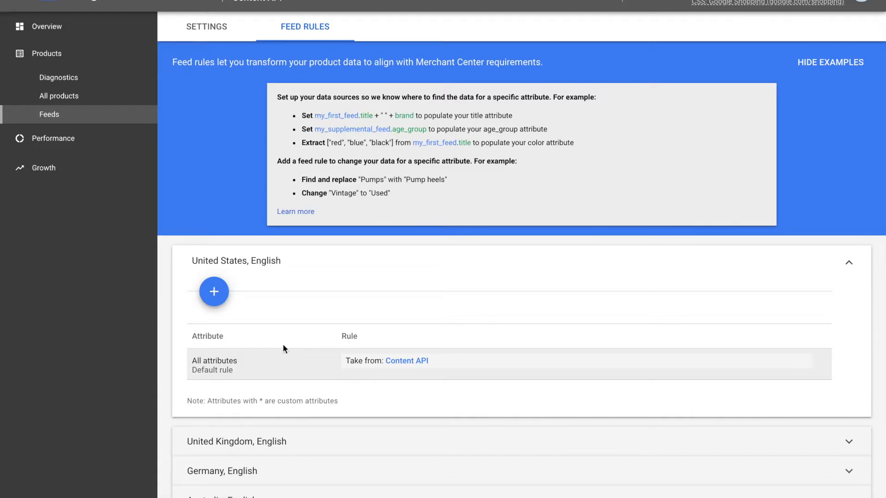
Start a new US feed rule on the processed 'title' attribute
left_click(214, 292)
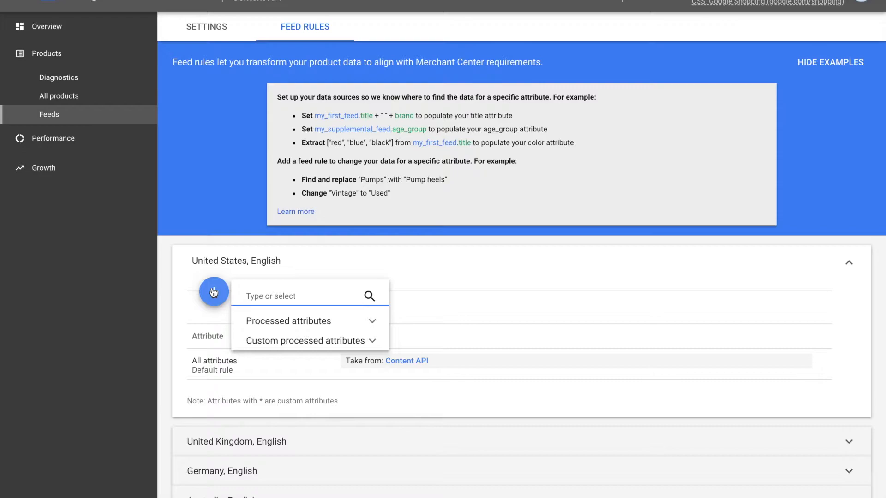
type("titl")
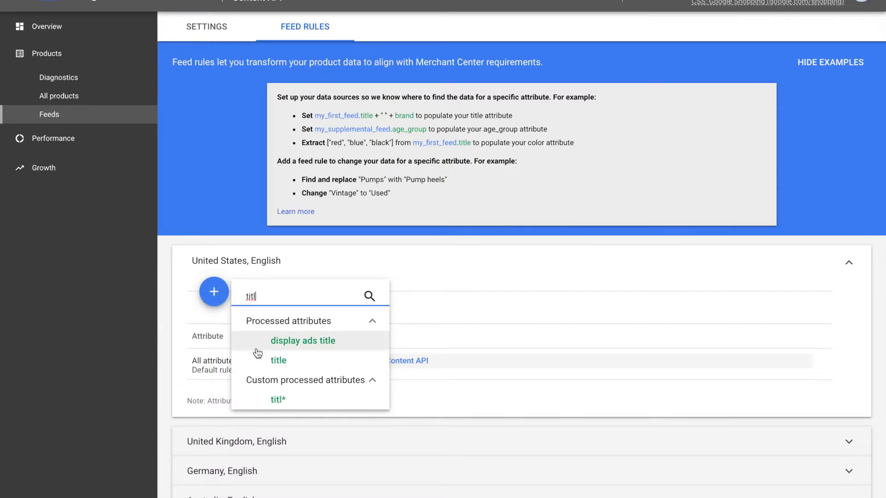
left_click(278, 360)
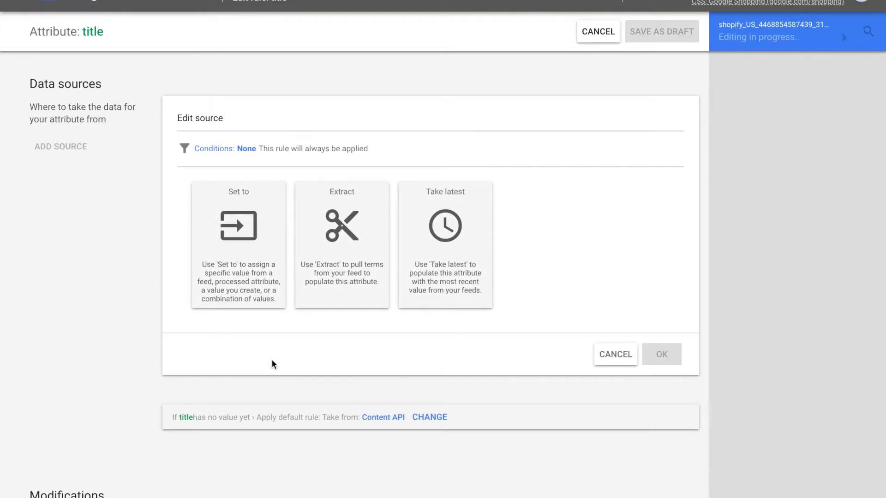
Set the title to Content API.brand + ' ' + Content API.title and confirm
left_click(238, 227)
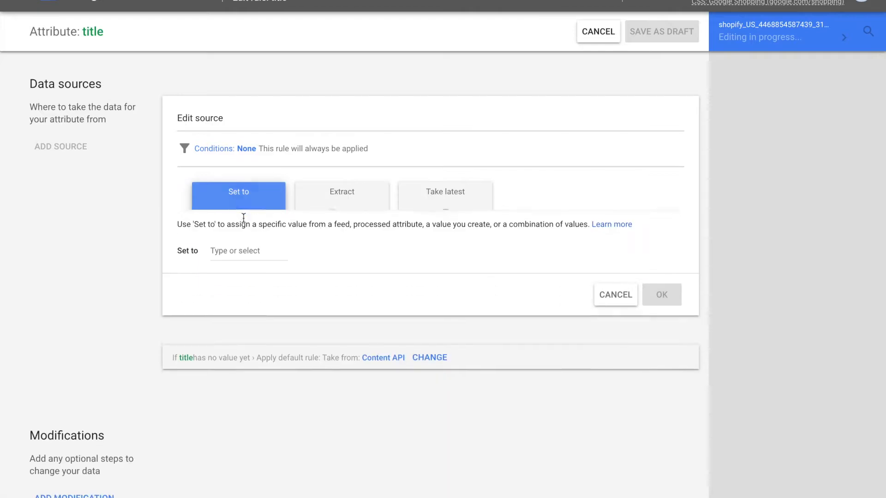
left_click(248, 250)
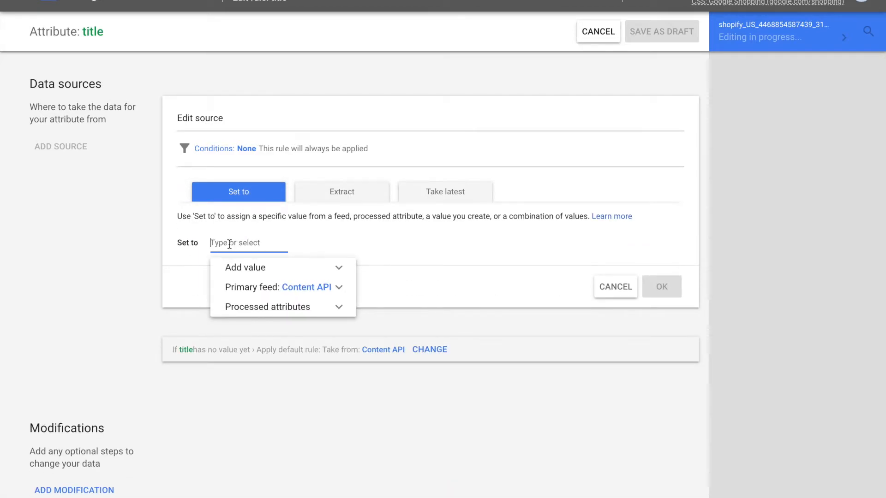
type("brand")
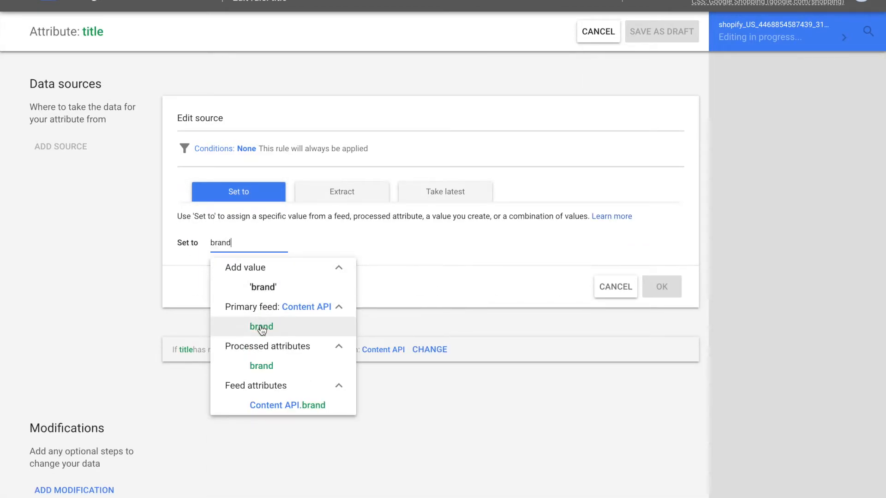
left_click(287, 405)
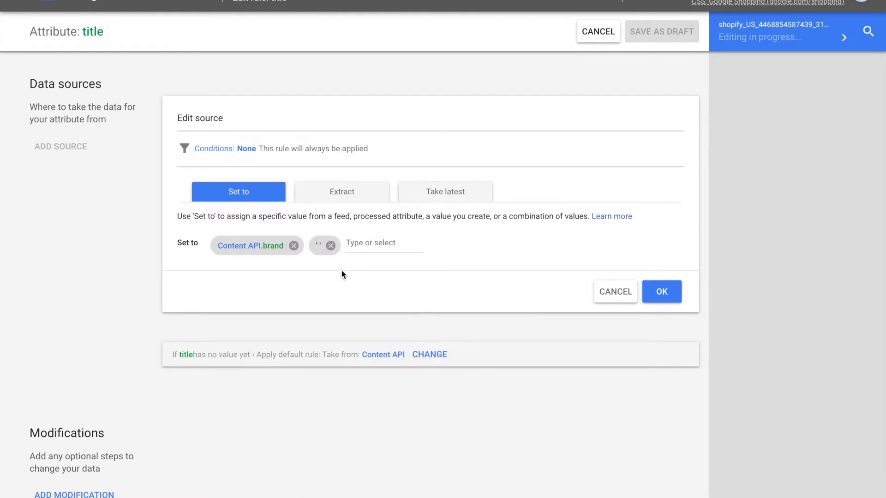
left_click(383, 242)
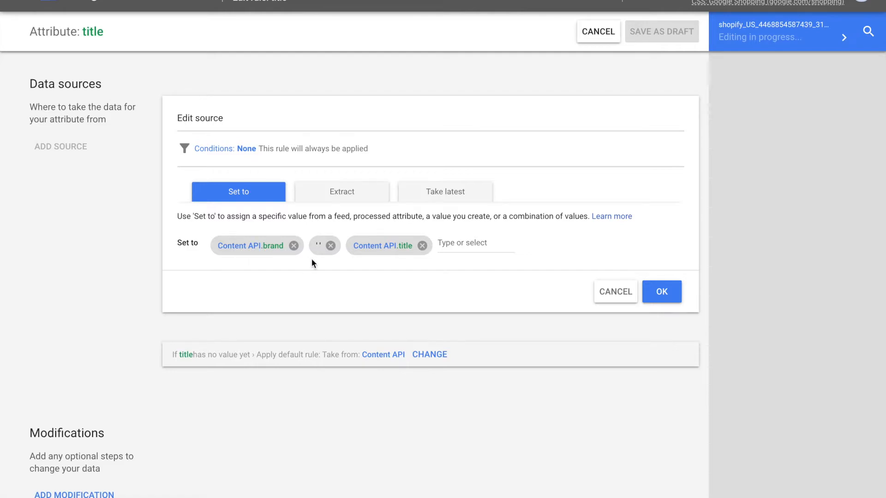
mouse_move(387, 267)
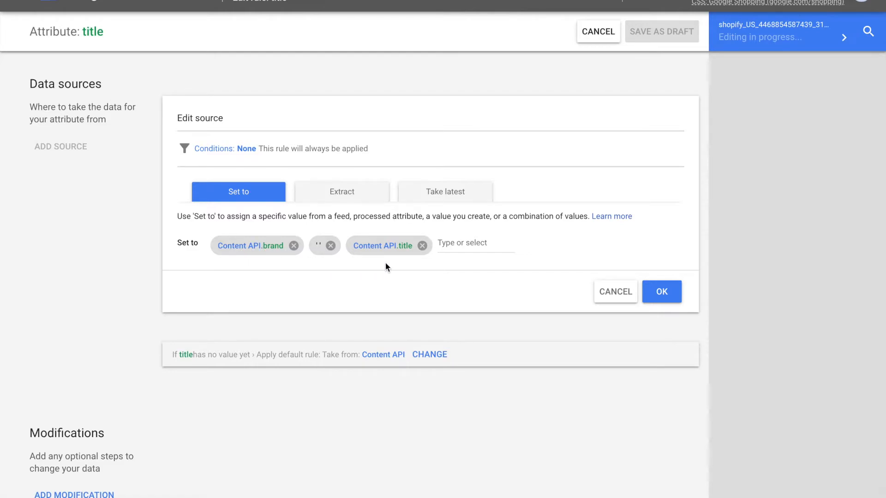
left_click(661, 292)
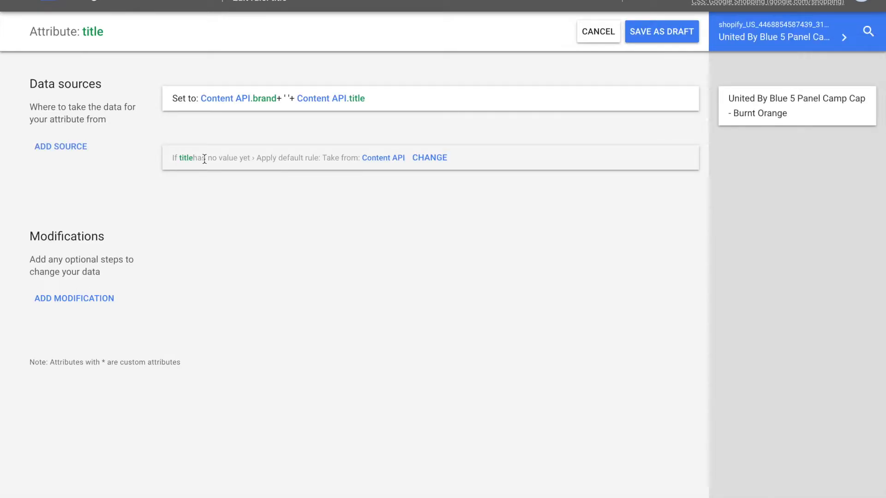
mouse_move(259, 169)
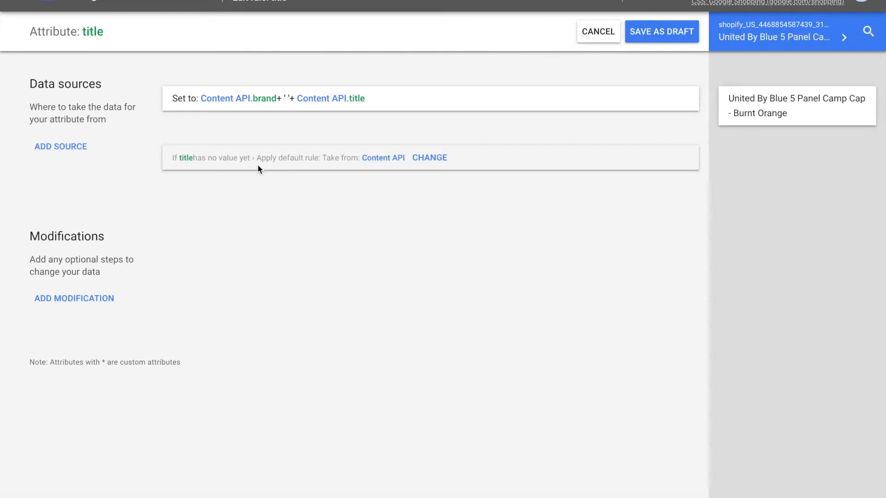
mouse_move(271, 171)
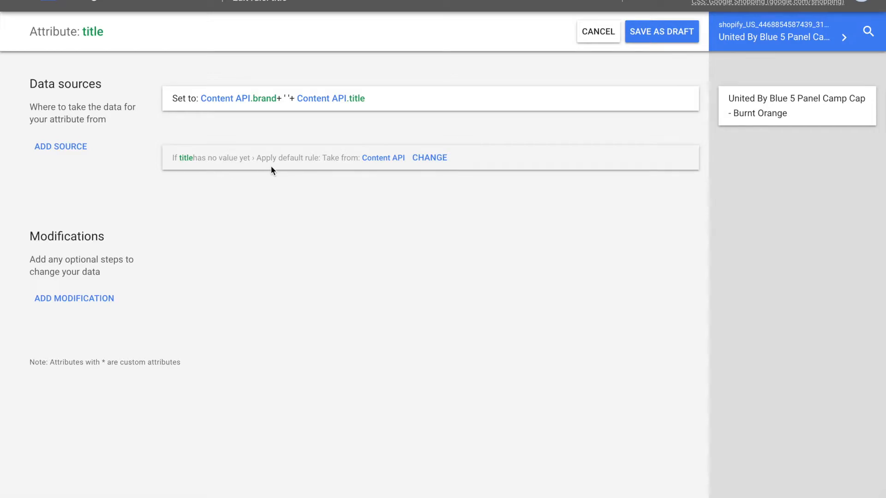
mouse_move(246, 151)
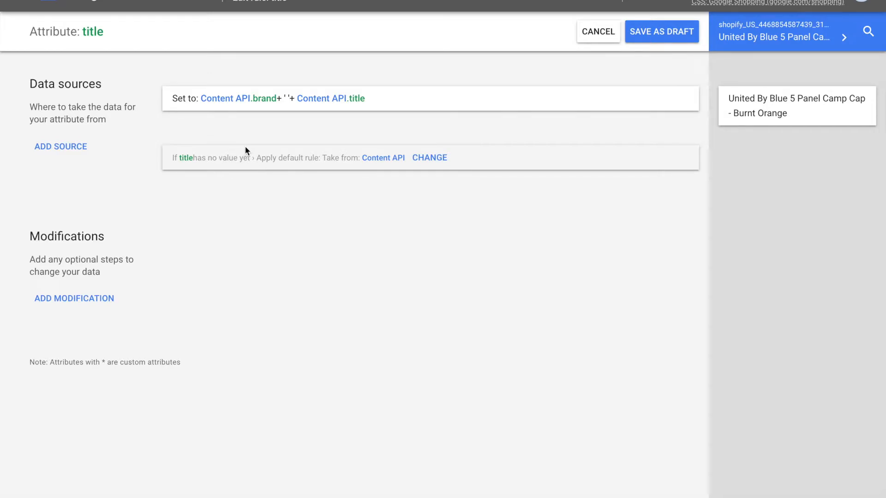
mouse_move(765, 98)
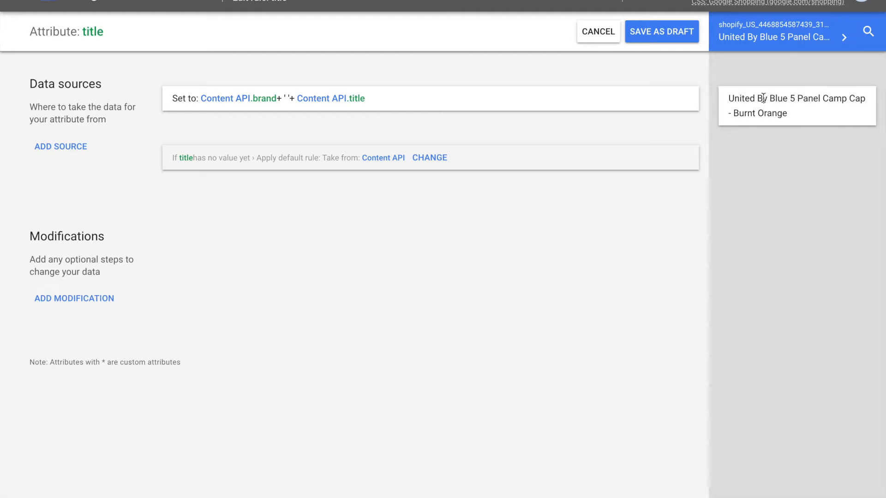
mouse_move(771, 44)
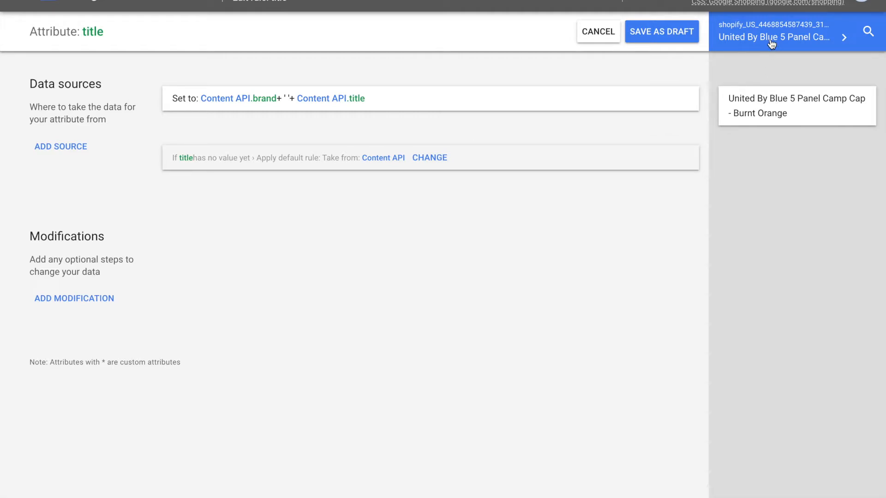
left_click(868, 31)
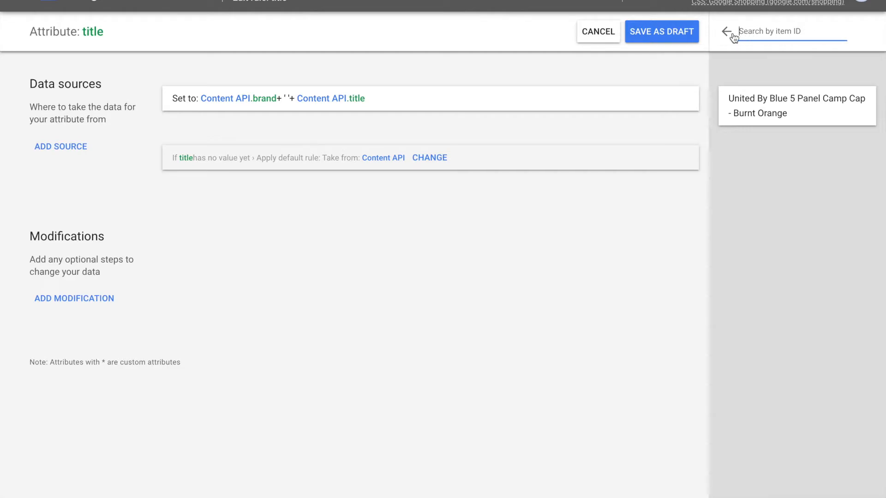
left_click(797, 105)
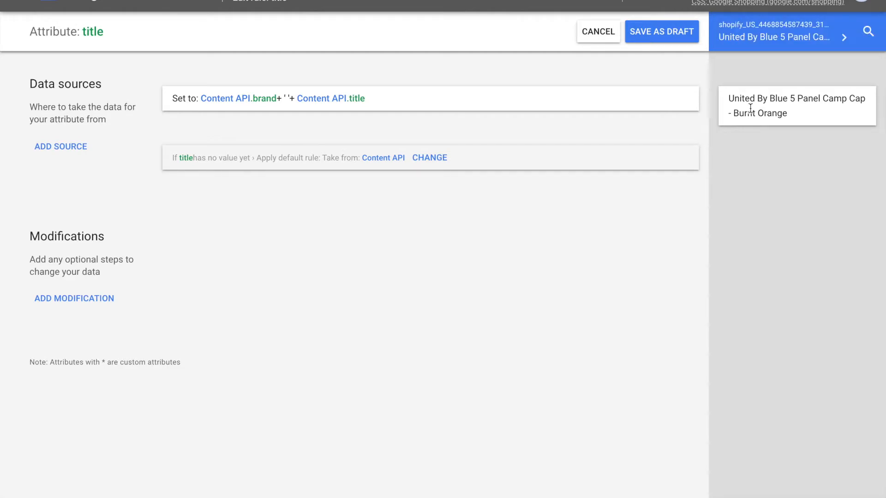
mouse_move(422, 94)
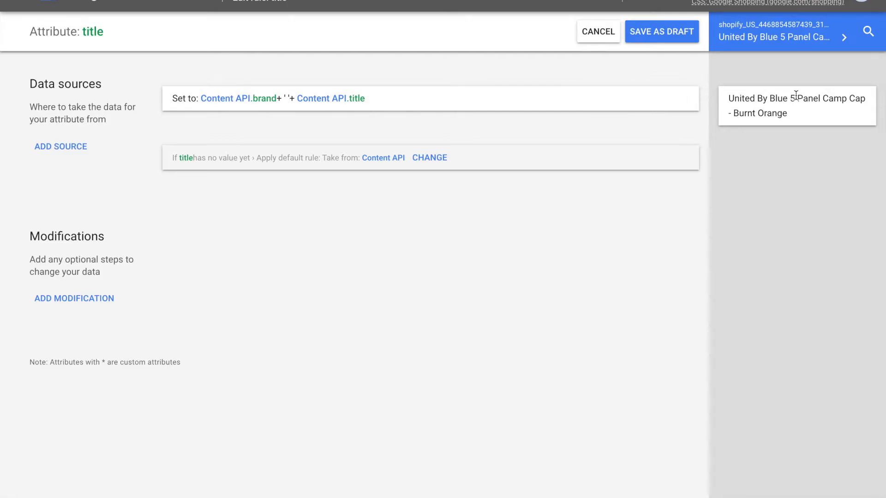
mouse_move(855, 101)
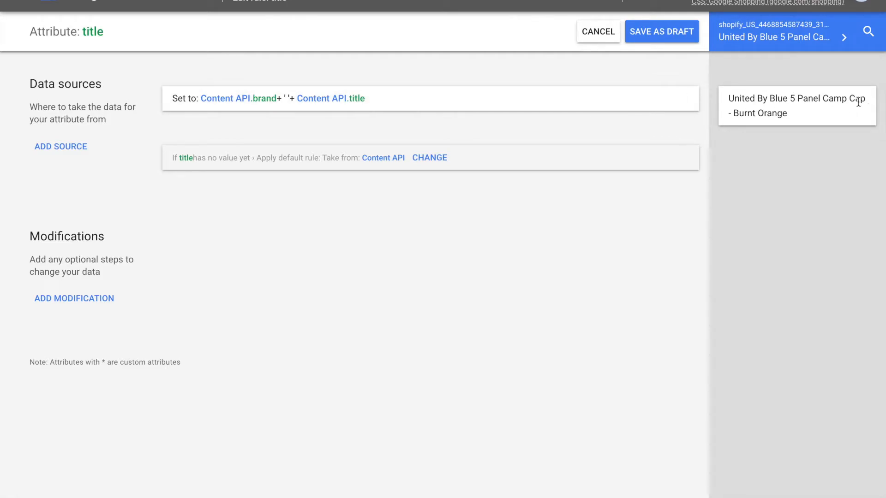
mouse_move(764, 109)
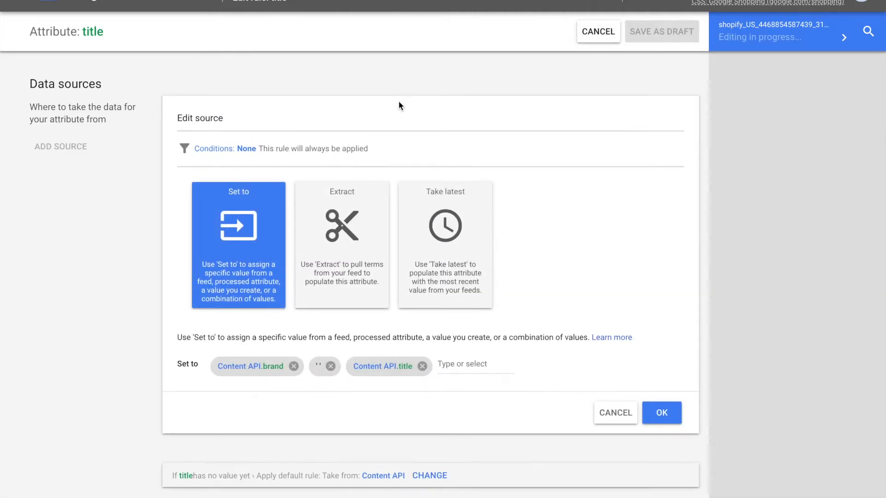
Replace the space separator with ' and ' and preview the result
left_click(324, 366)
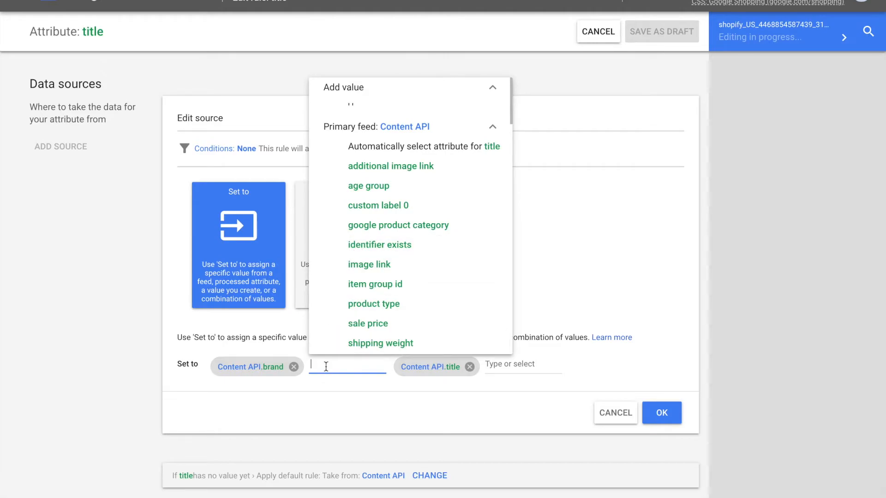
type("and")
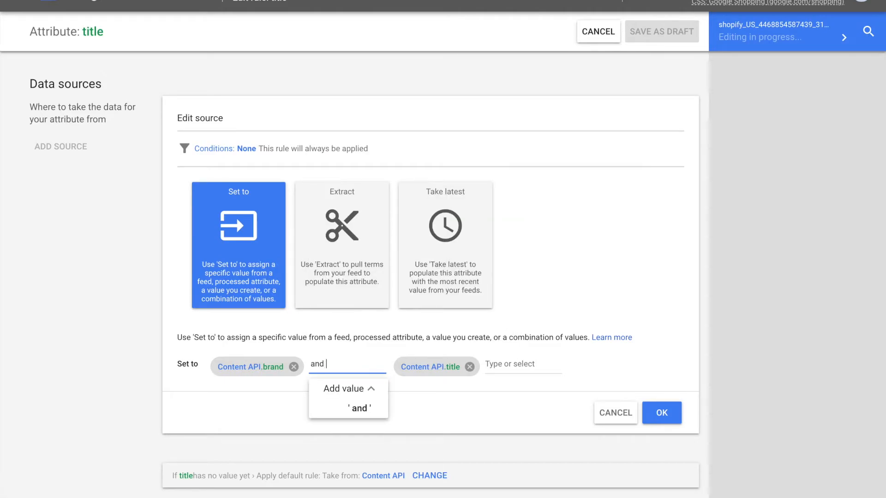
left_click(359, 408)
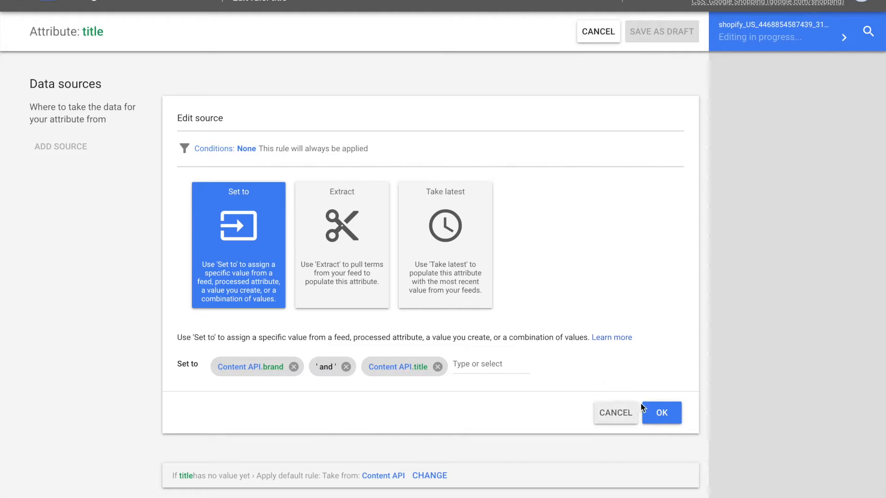
left_click(661, 412)
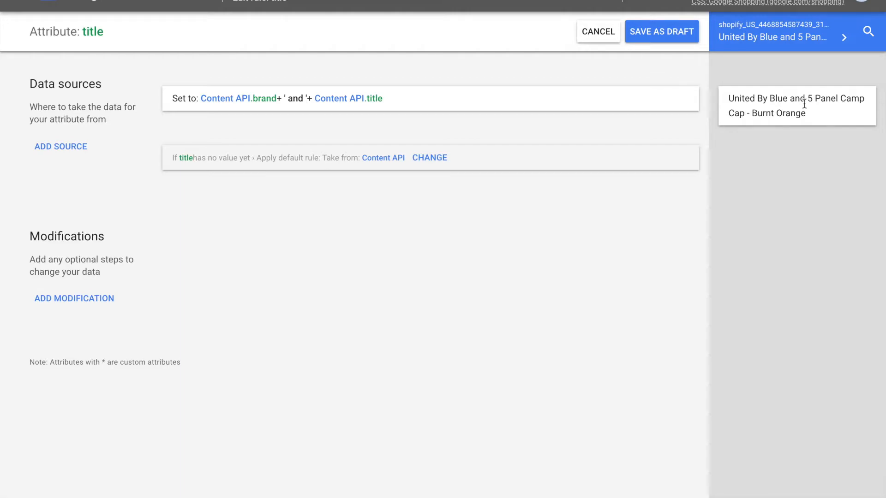
mouse_move(578, 110)
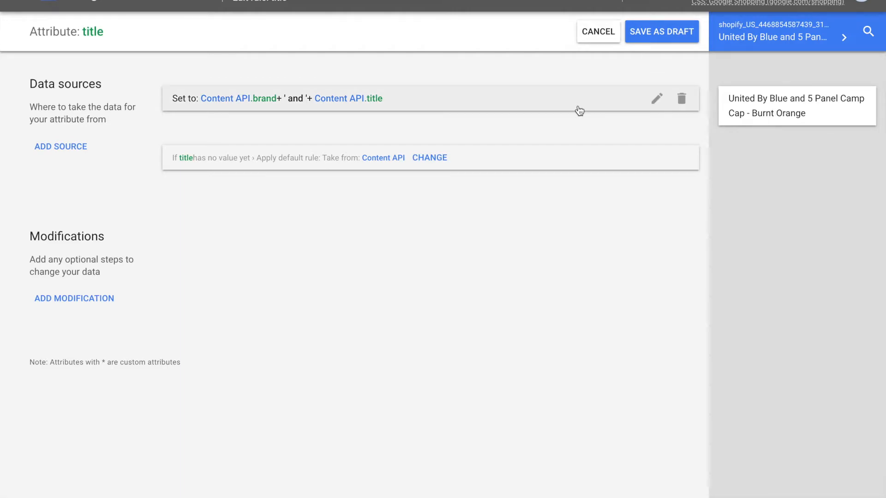
Revert the separator to a space, confirm, and check a sample product preview
left_click(656, 98)
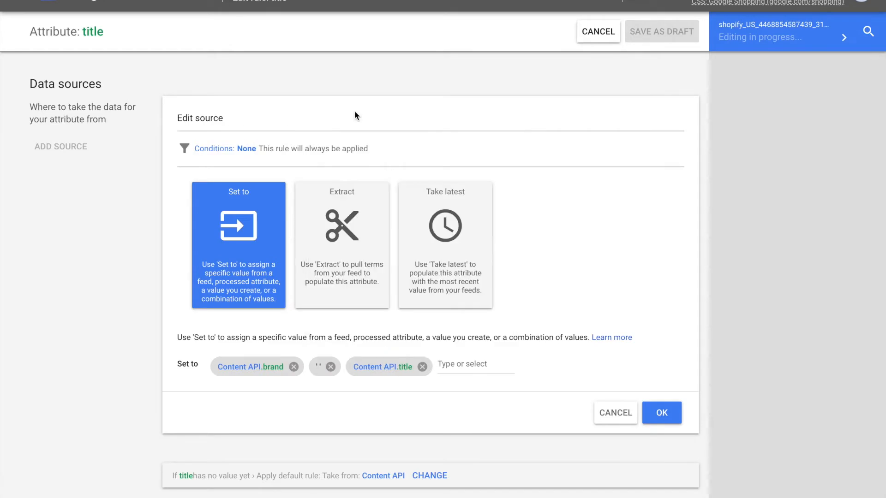
left_click(660, 413)
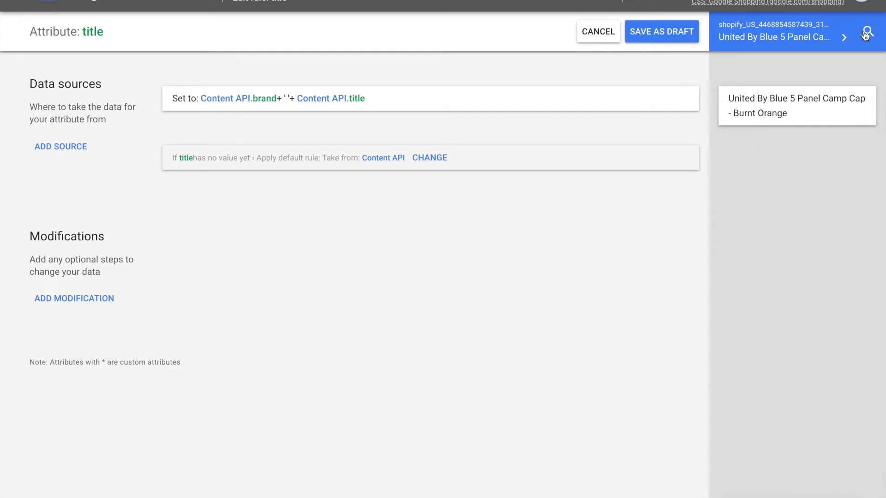
left_click(867, 31)
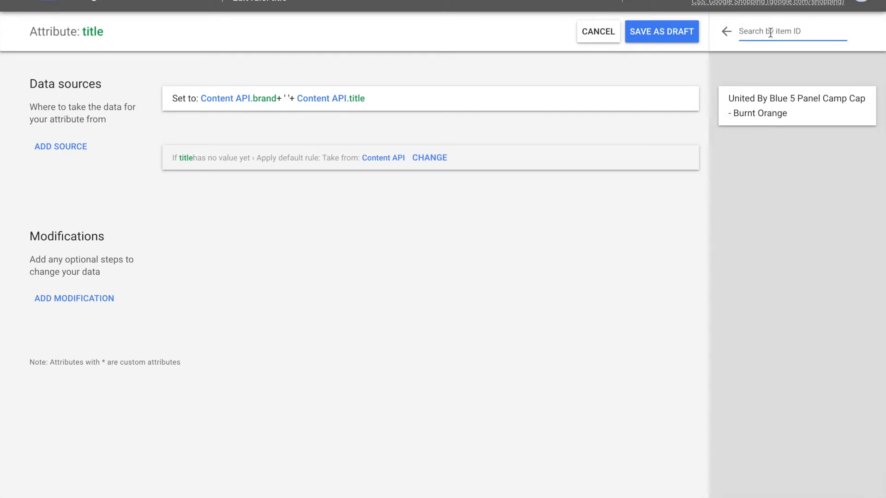
left_click(797, 106)
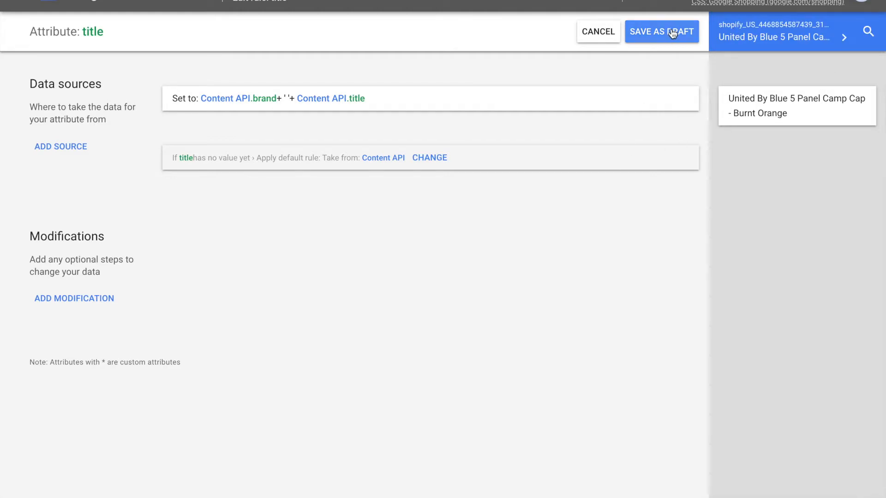
Save the brand-plus-title rule as a draft and browse the example feed rules
left_click(661, 31)
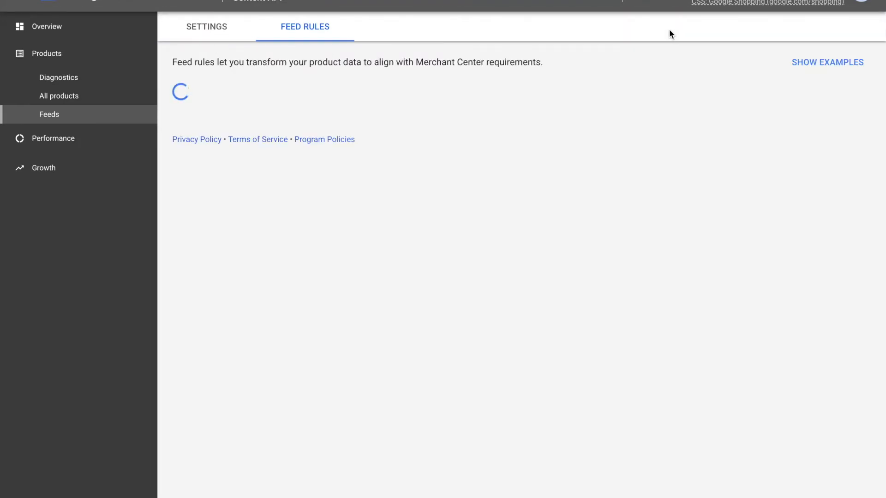
left_click(826, 63)
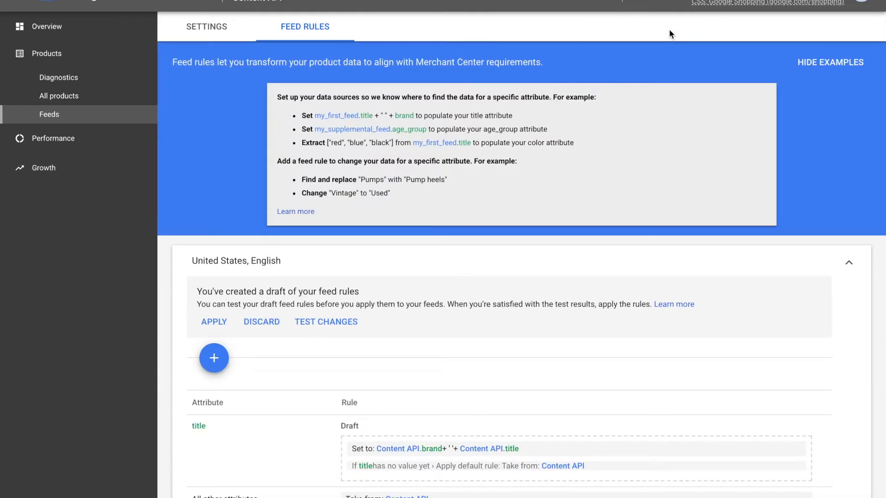
mouse_move(498, 286)
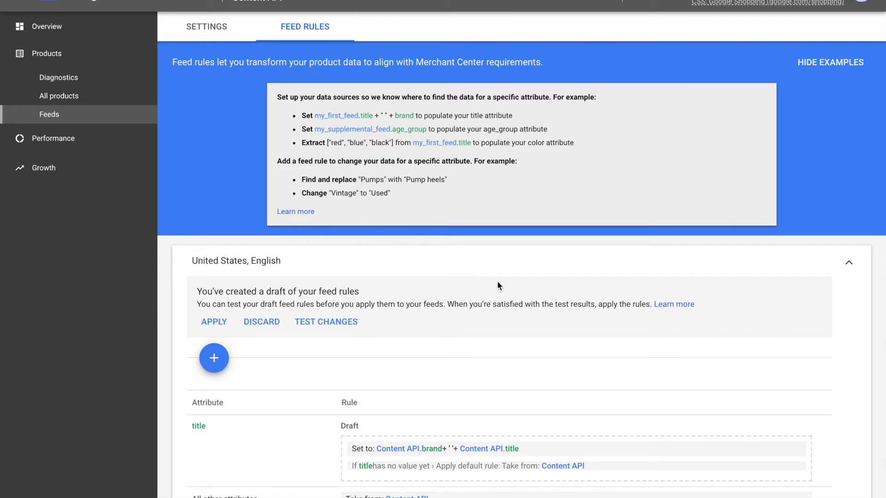
scroll("down", 3)
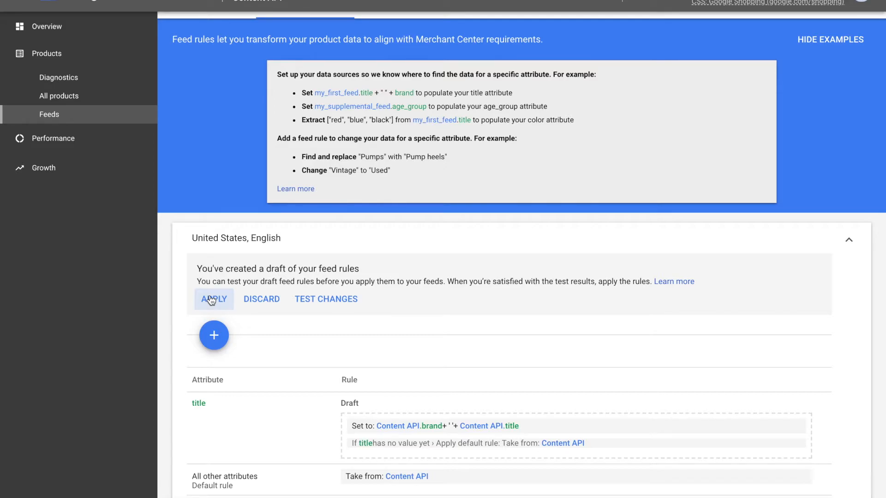
mouse_move(326, 299)
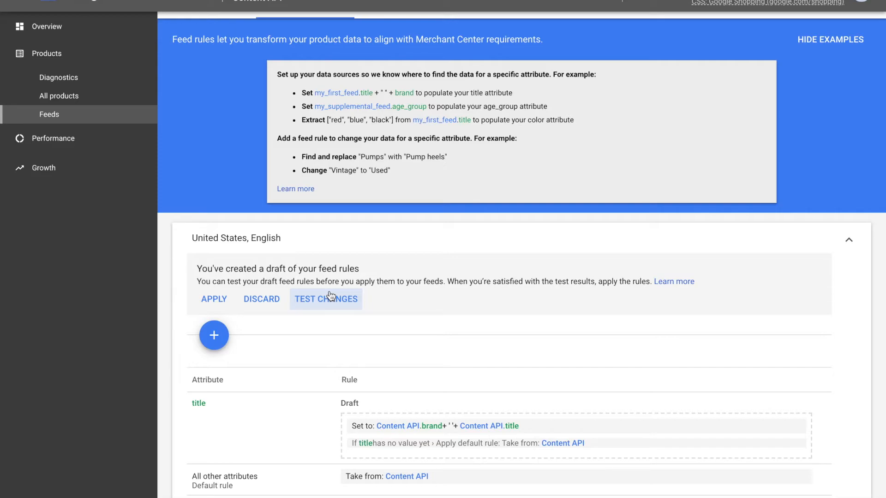
mouse_move(213, 298)
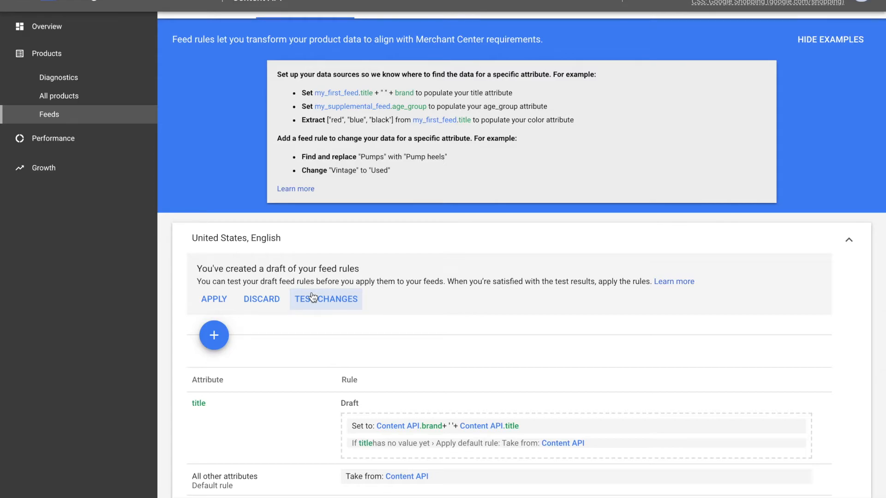
mouse_move(405, 297)
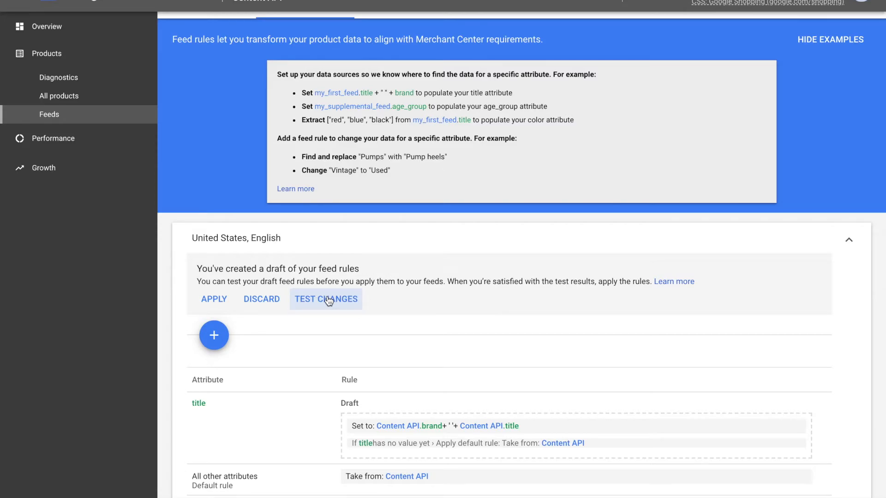
Run Test changes on the draft feed rules to generate a test report
left_click(327, 299)
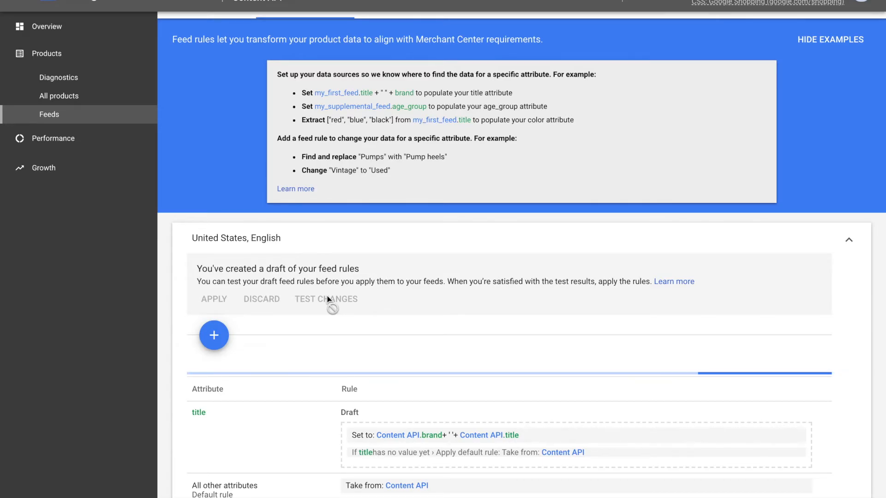
left_click(326, 299)
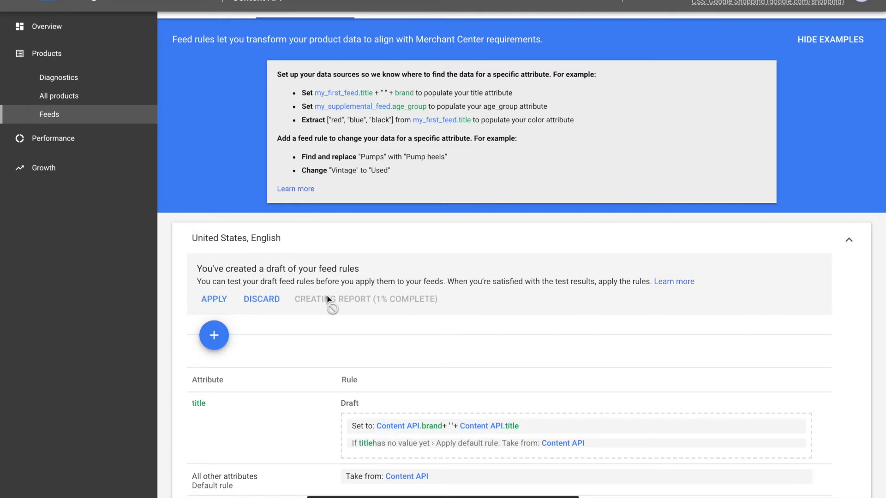
mouse_move(427, 330)
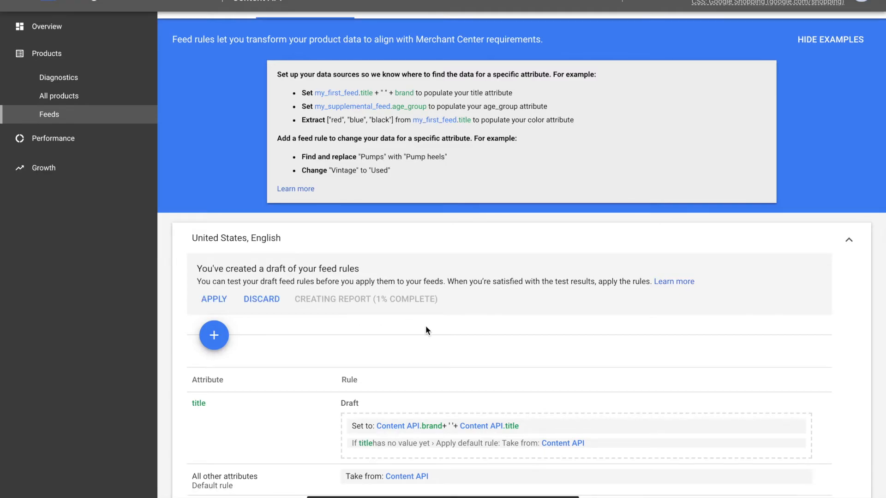
mouse_move(400, 315)
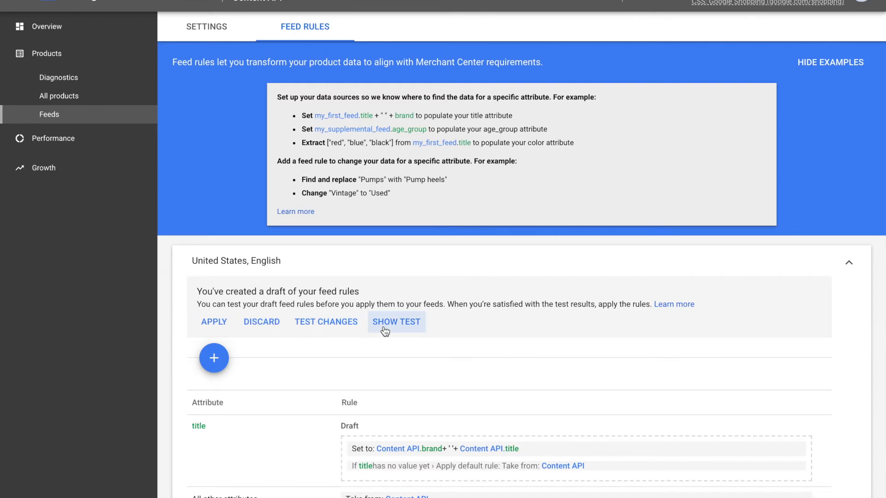
Open the test report and expand the title row to compare current and new titles
left_click(397, 321)
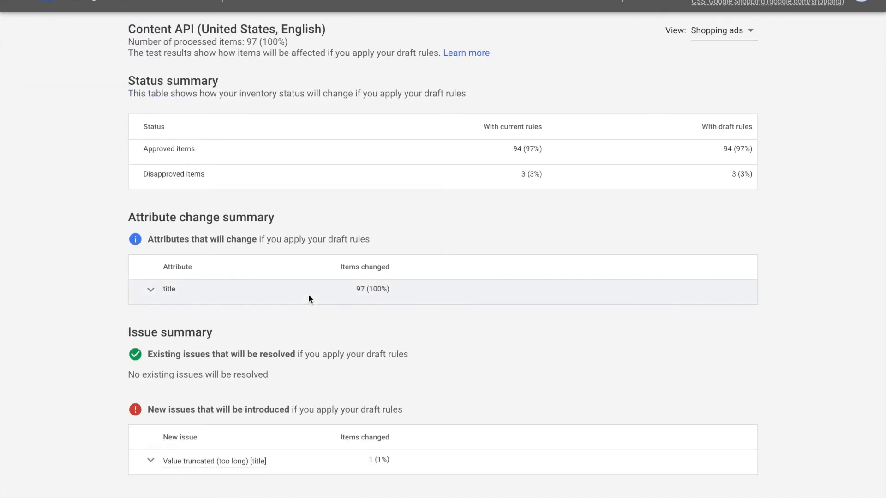
mouse_move(276, 115)
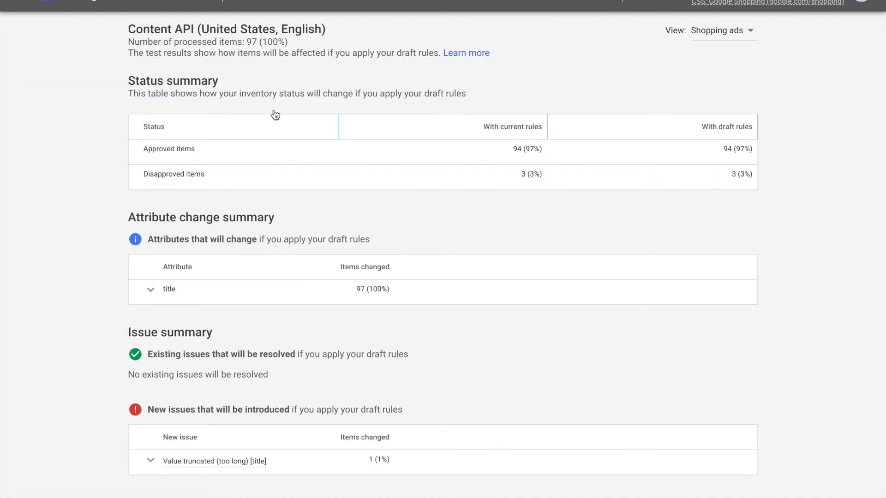
mouse_move(521, 191)
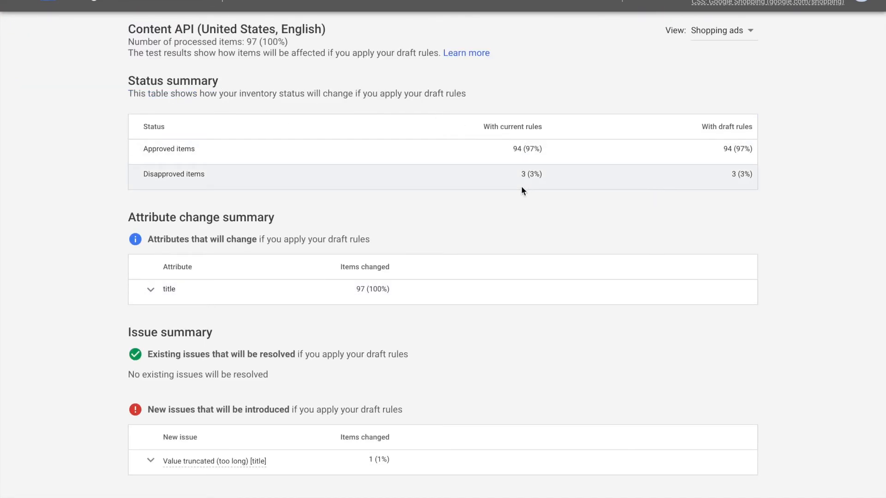
mouse_move(482, 175)
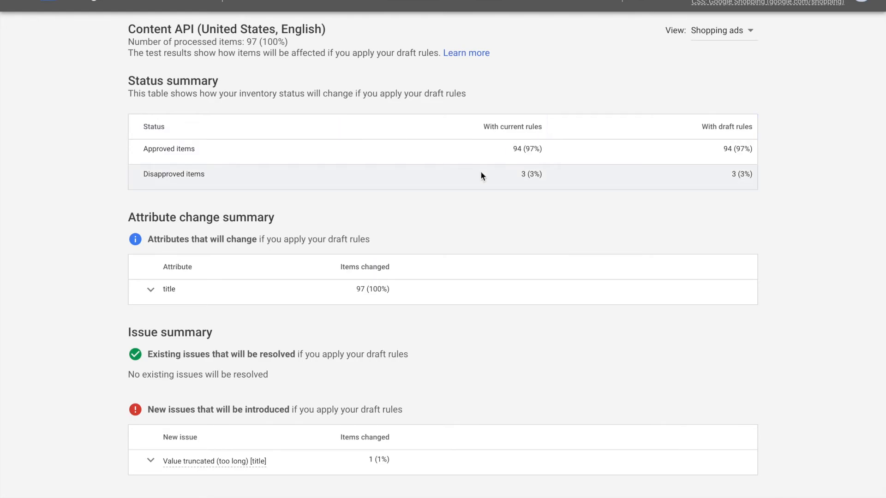
mouse_move(513, 198)
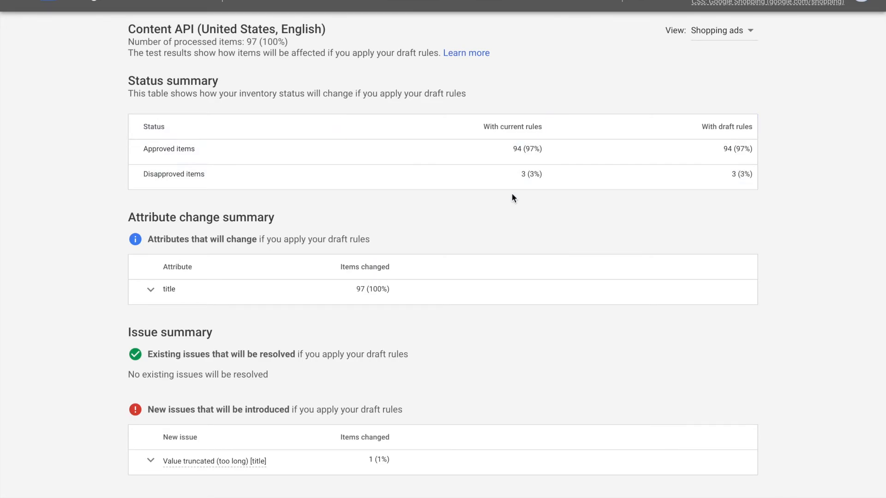
scroll("down", 3)
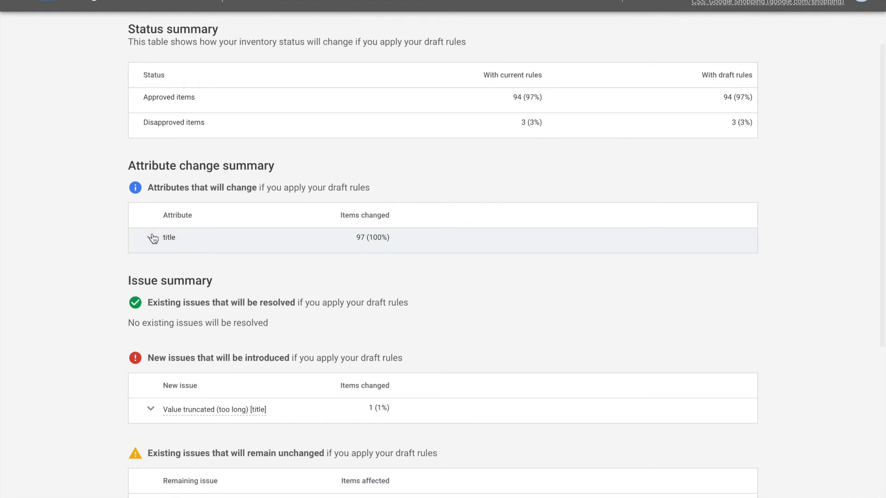
left_click(169, 237)
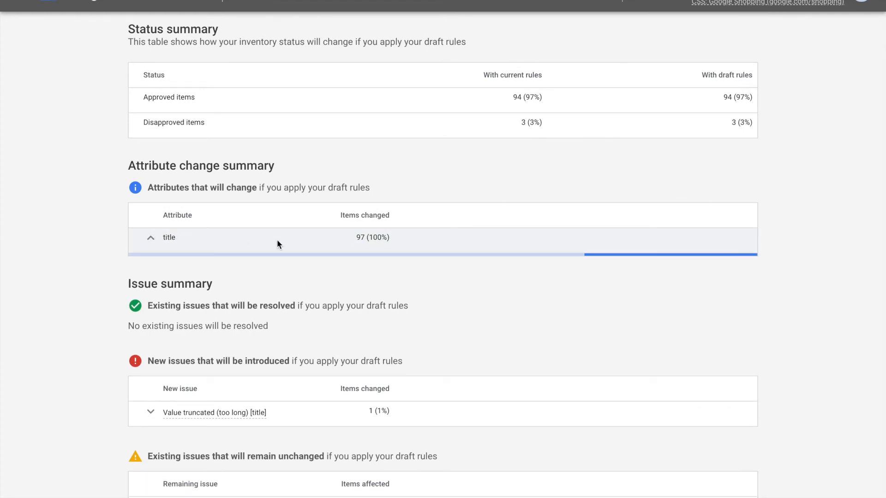
left_click(150, 237)
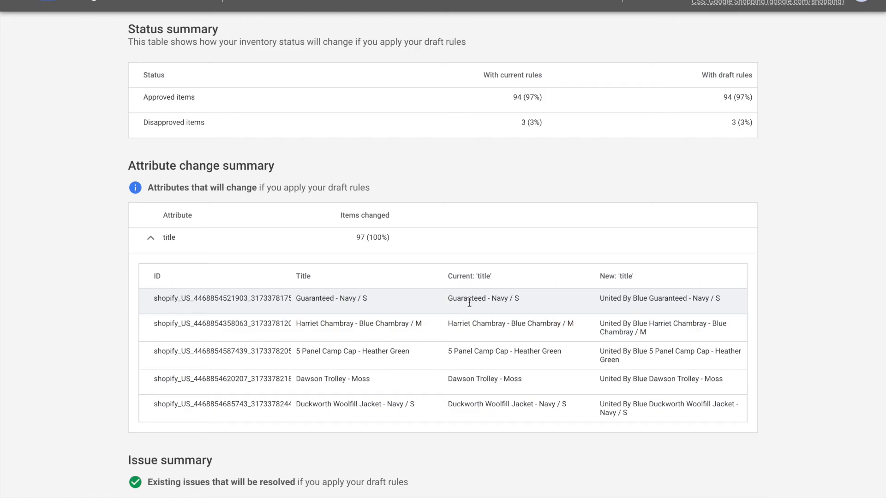
mouse_move(427, 476)
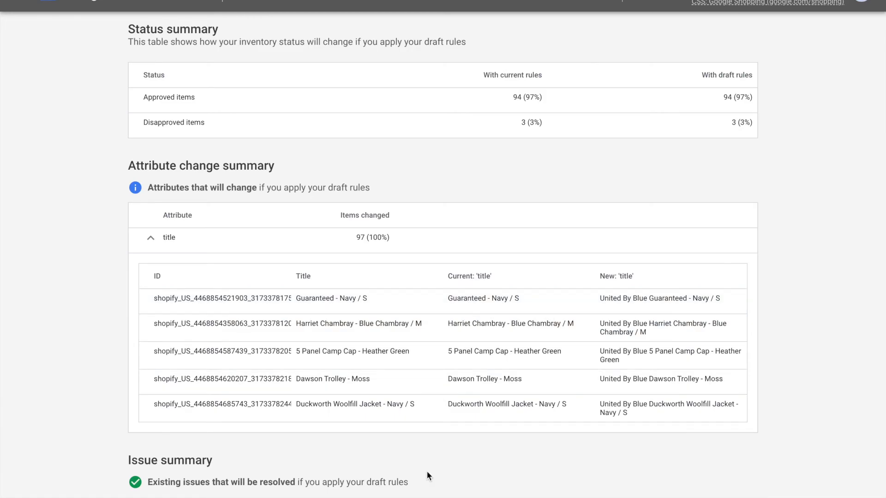
Review the Issue summary, including the one 'Value truncated (too long) [title]' item
scroll("down", 3)
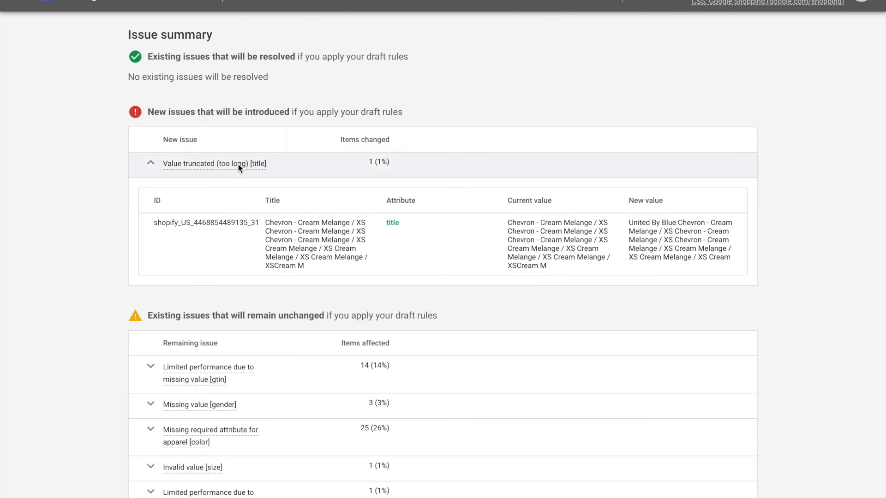
mouse_move(215, 163)
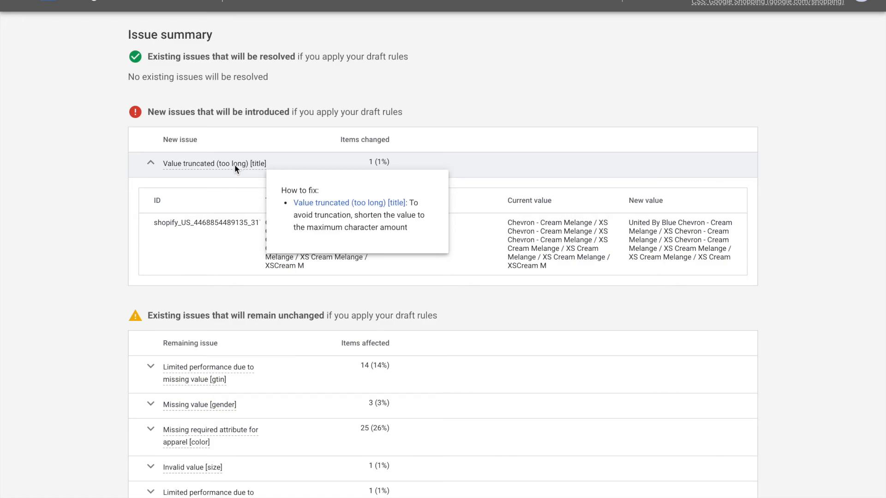
mouse_move(66, 247)
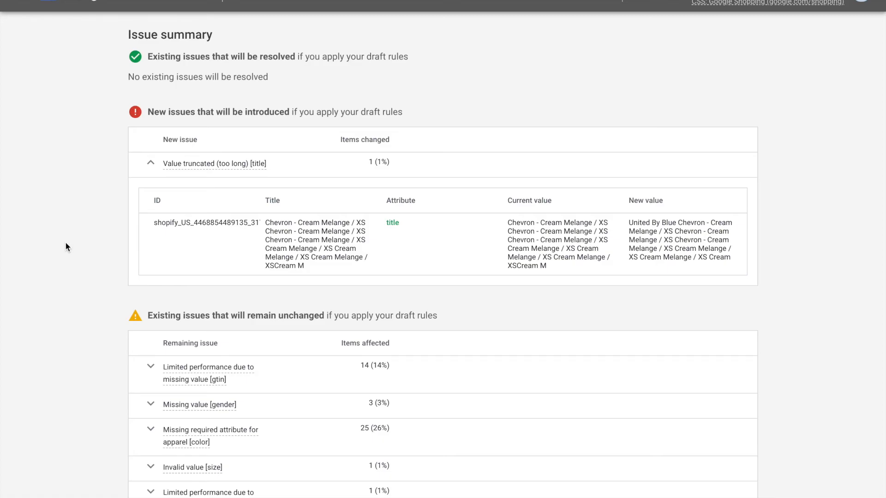
scroll("down", 3)
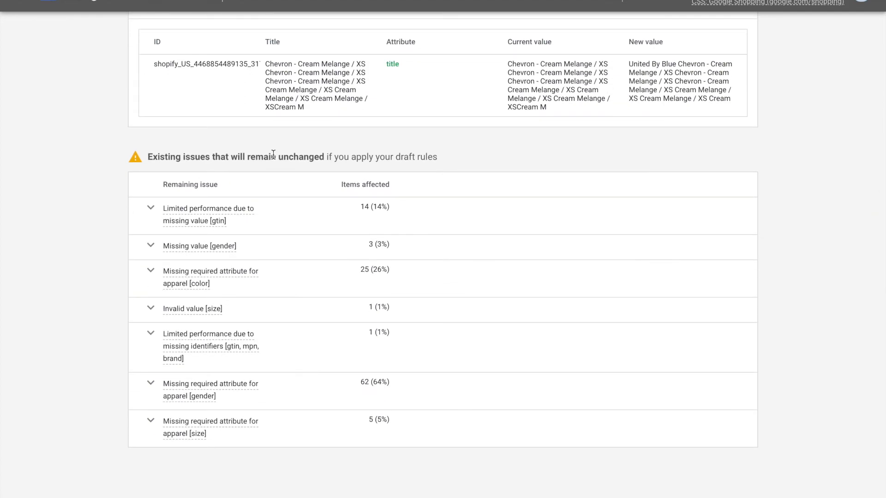
scroll("up", 3)
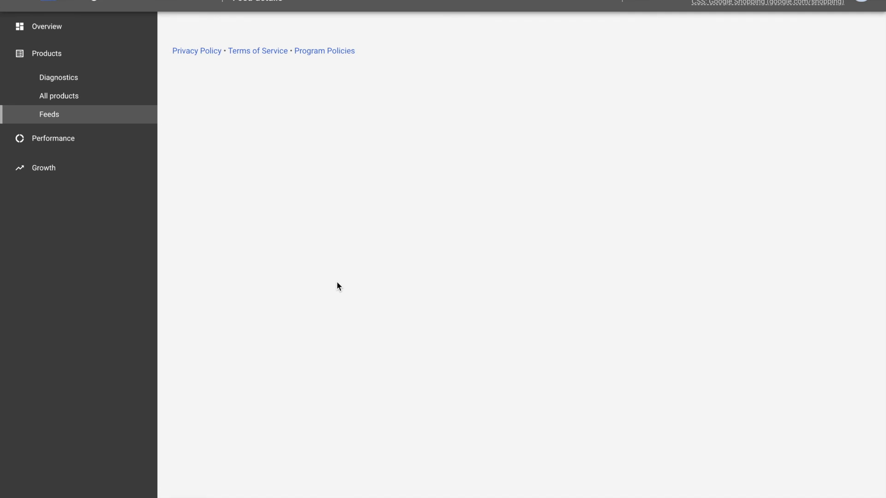
Return to the Content API feed's rules showing the draft title rule
left_click(305, 27)
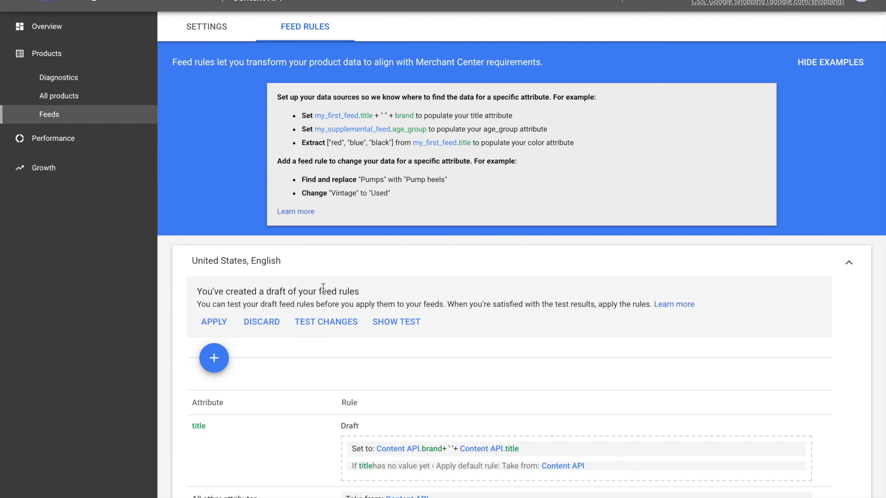
mouse_move(323, 288)
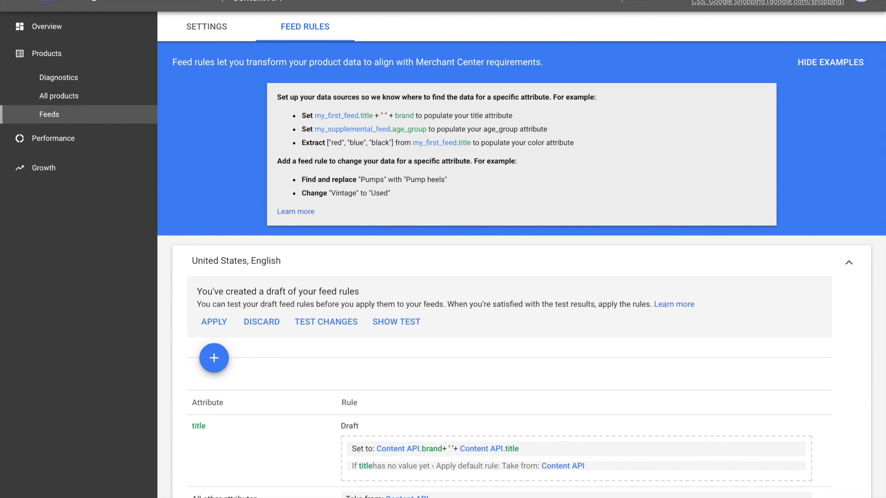